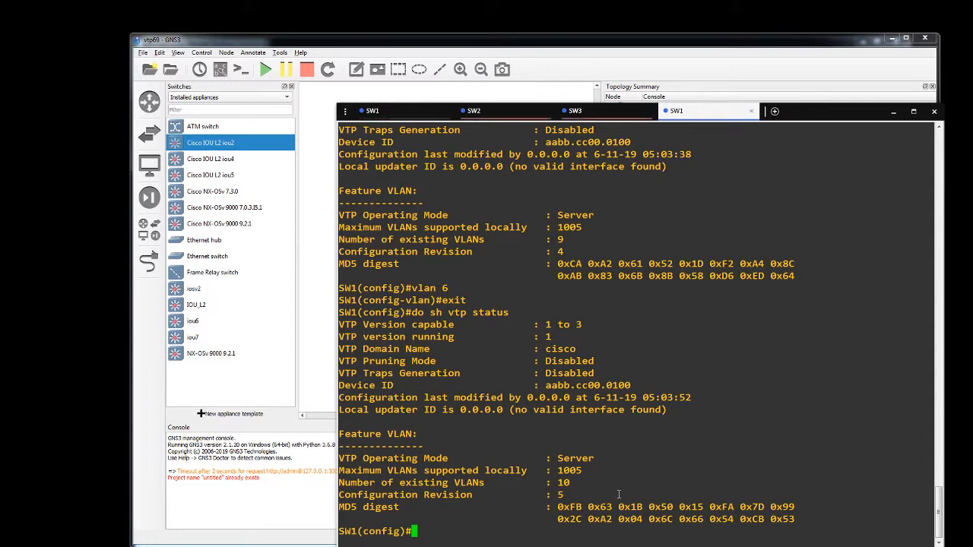
Create VLAN 7 on SW1 and display the VTP status showing revision 6 with 11 VLANs.
type("exit")
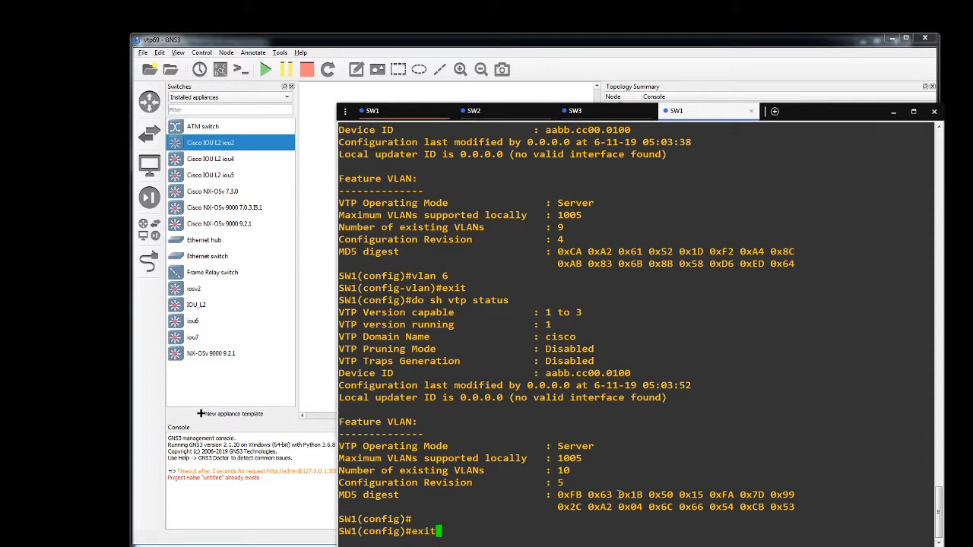
type("vlan 7")
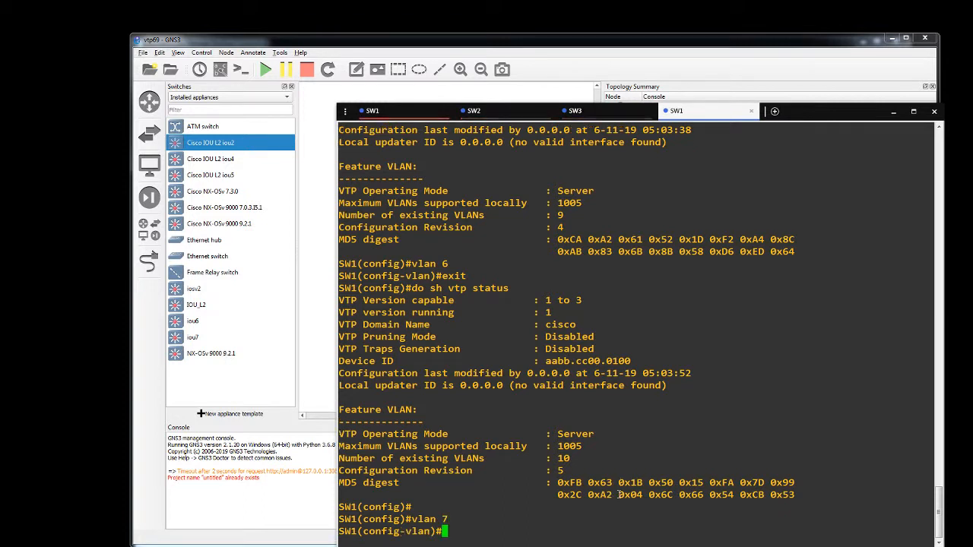
type("exit")
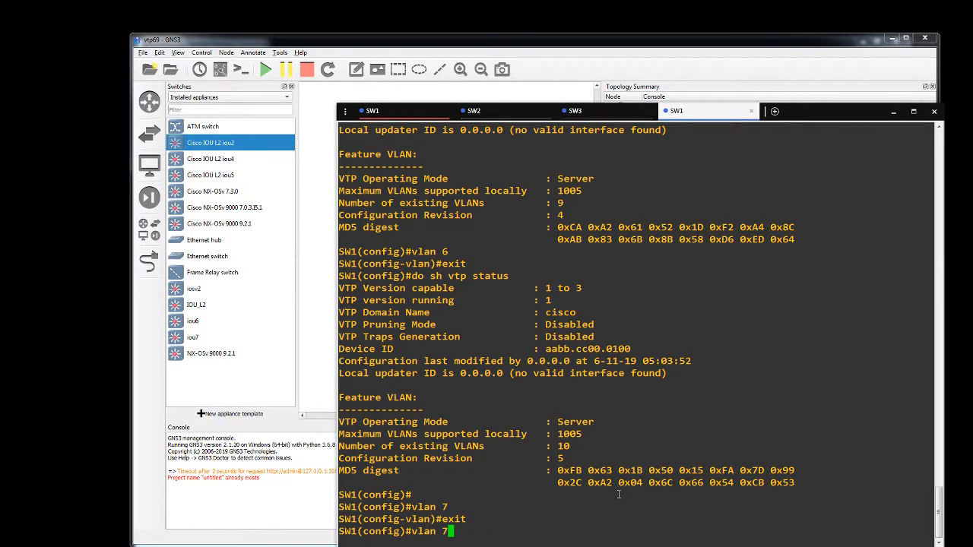
type("do sh vtp status")
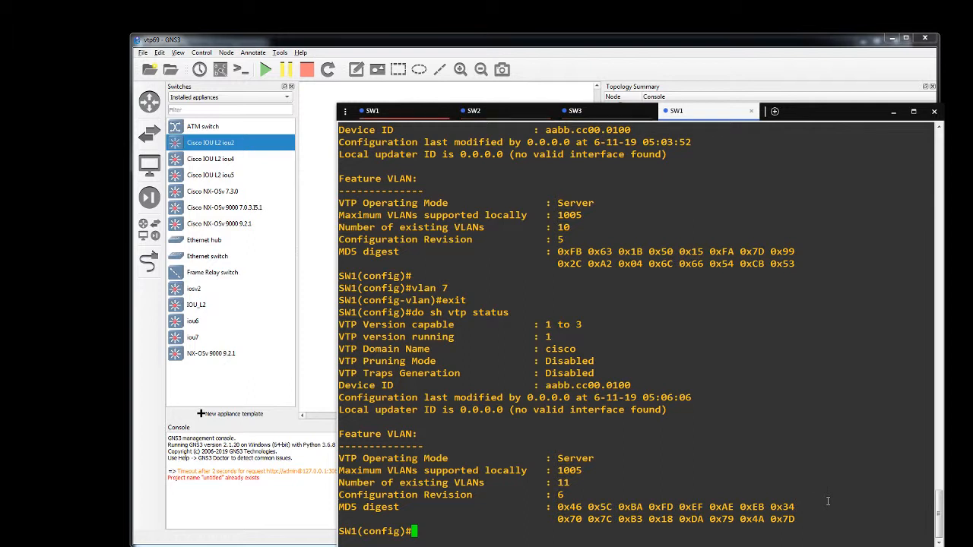
Enter vtp mode transparent on SW1 and exit configuration mode.
type("v")
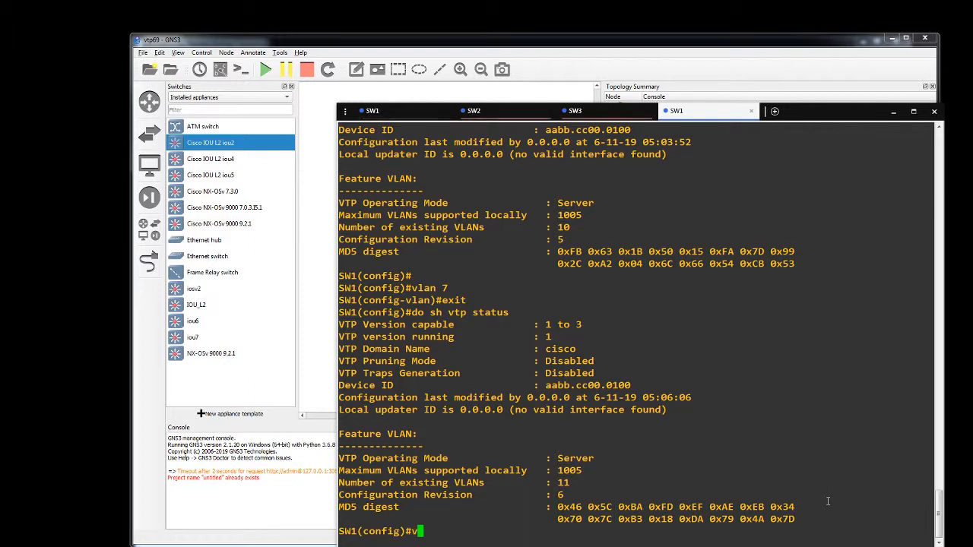
type("t")
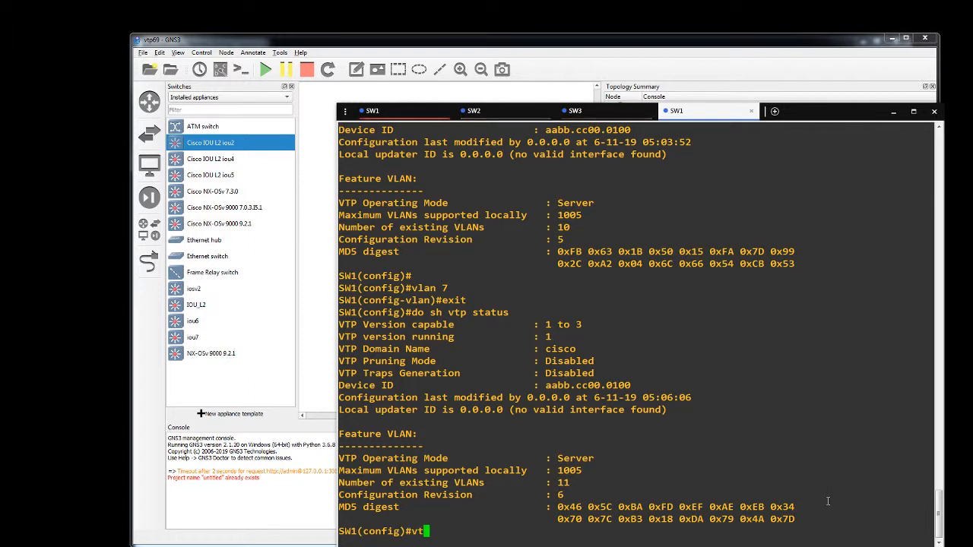
type("p")
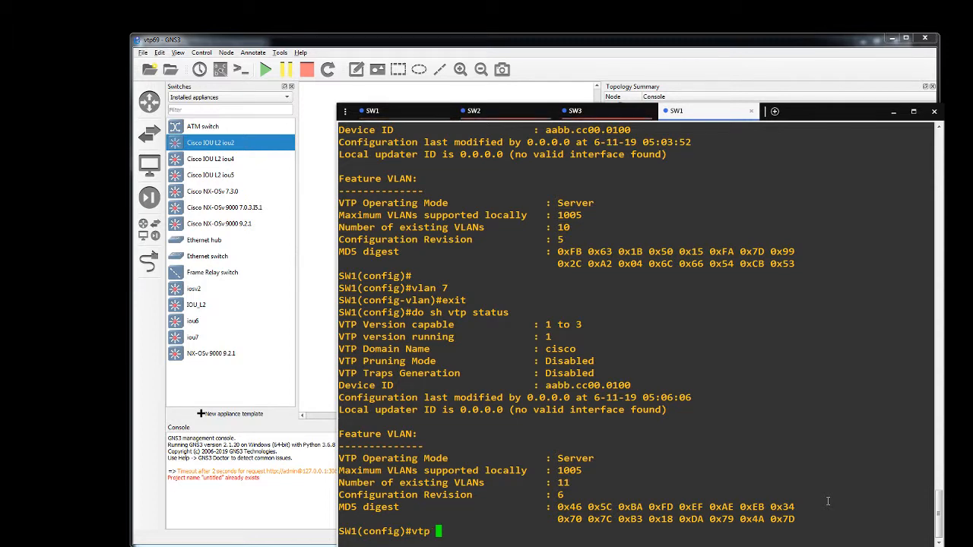
type("mode")
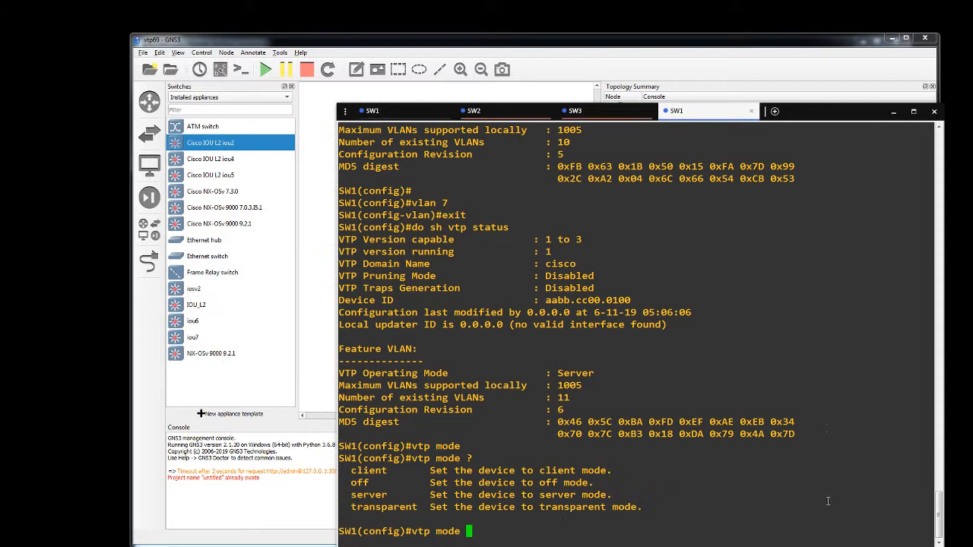
type("t")
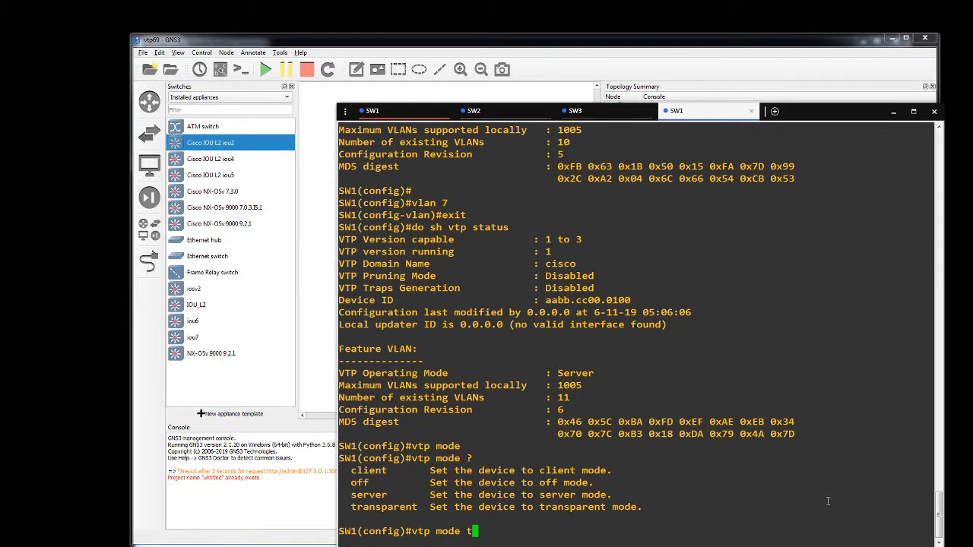
type("ransparent")
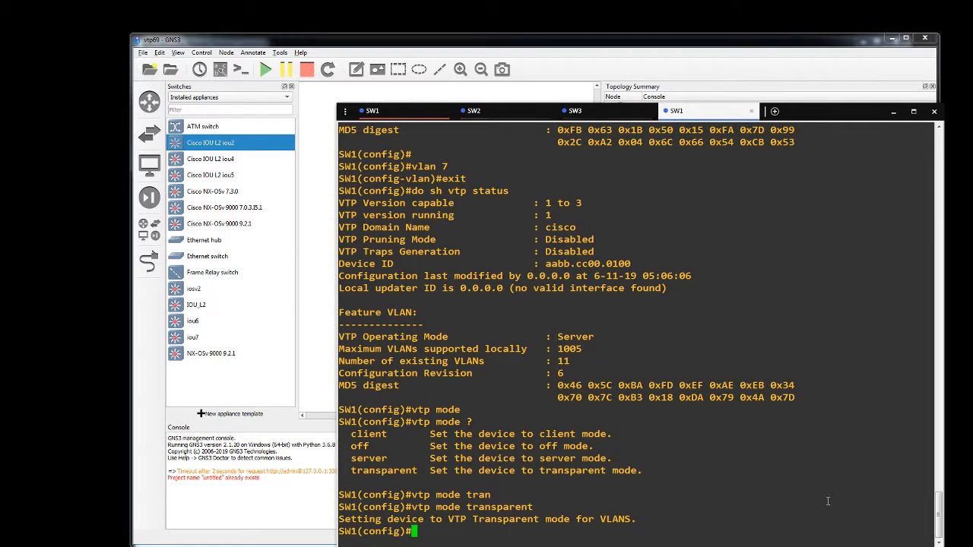
type("exit")
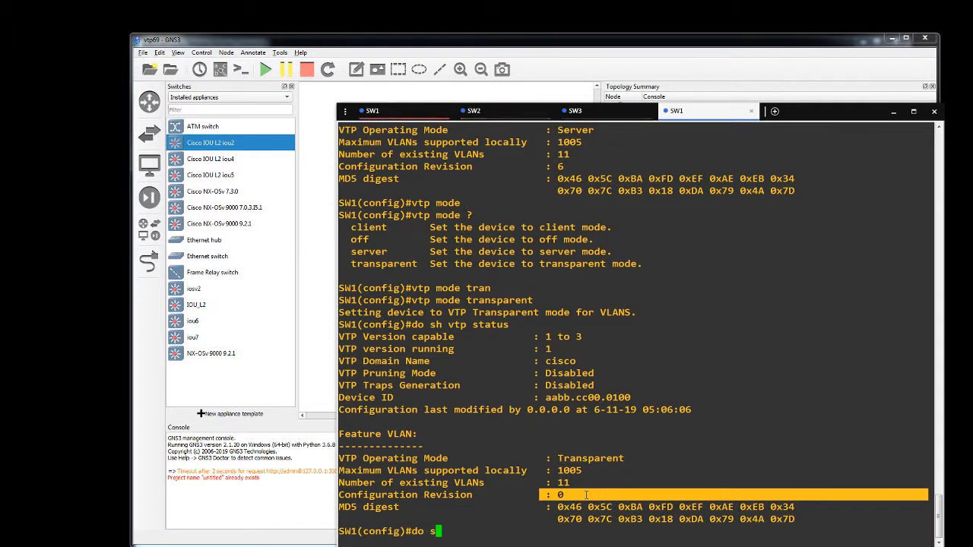
Run do sh vlan on SW1 to list VLANs 2-7 still active in transparent mode.
type("vl")
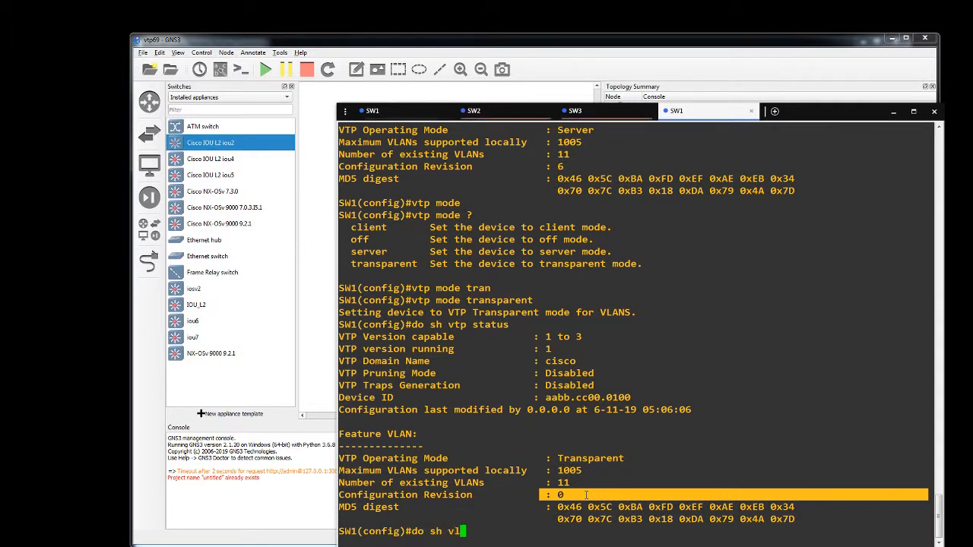
key("enter")
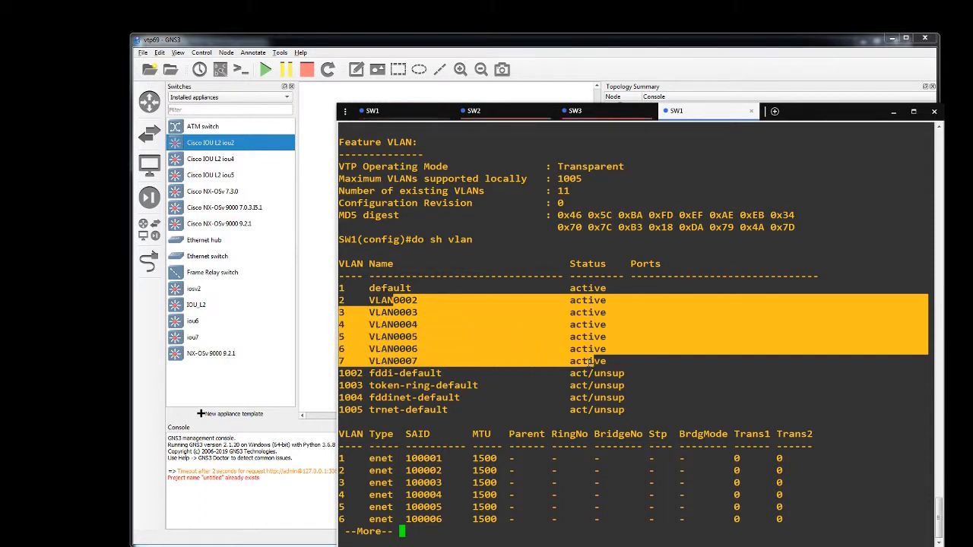
mouse_move(596, 361)
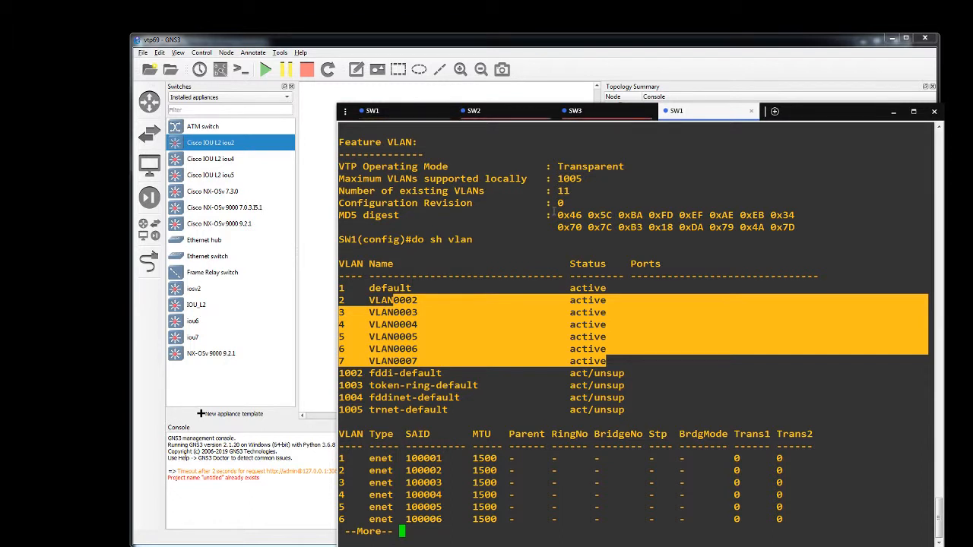
Rerun do sh vtp status confirming transparent mode, revision 0 and 11 VLANs.
left_click(535, 366)
type("do sh vtp status")
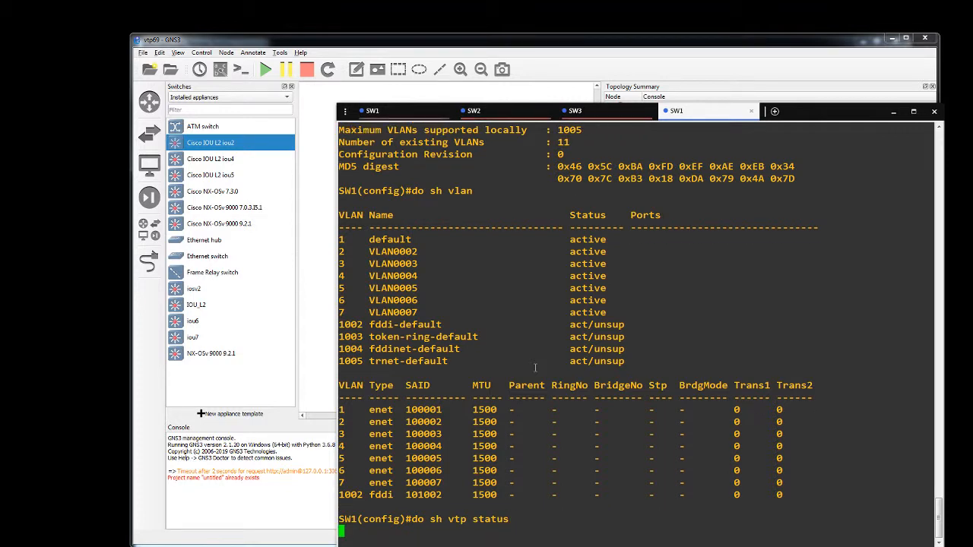
key("Return")
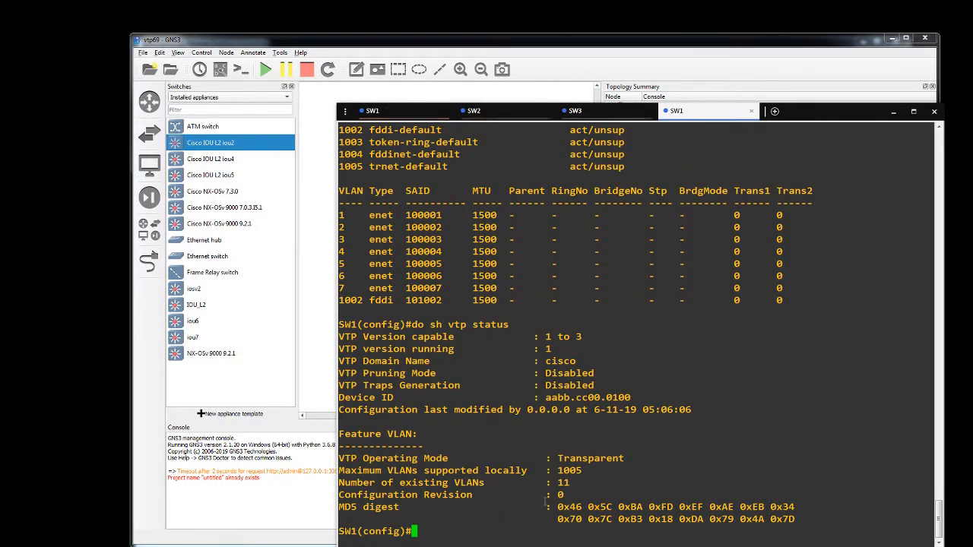